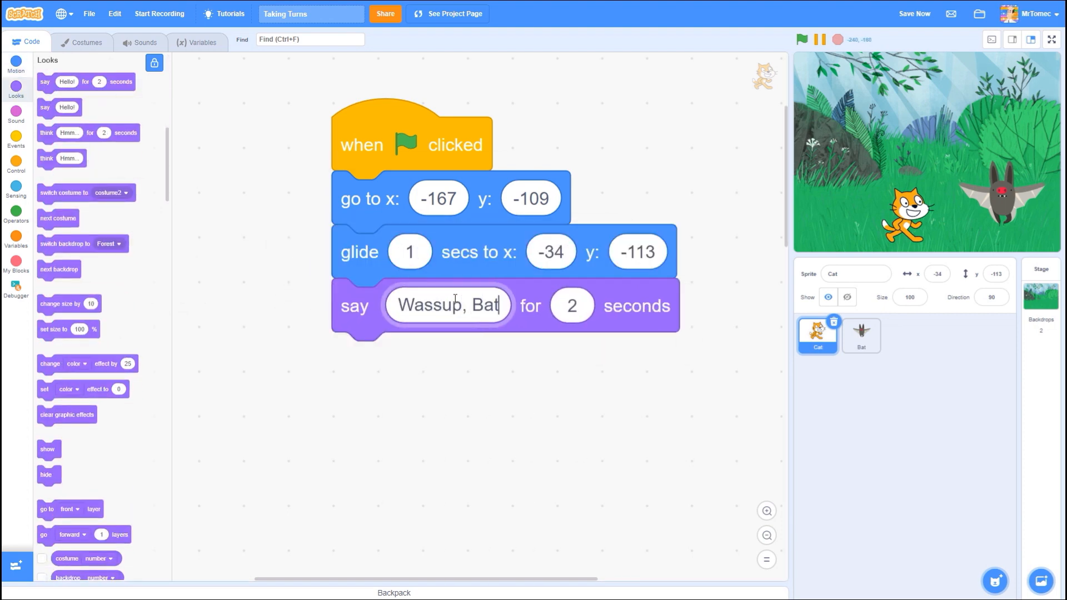
Step: Start the project so the cat glides in and says "Wassup, Bat" for 2 seconds
click(1050, 39)
text(messag)
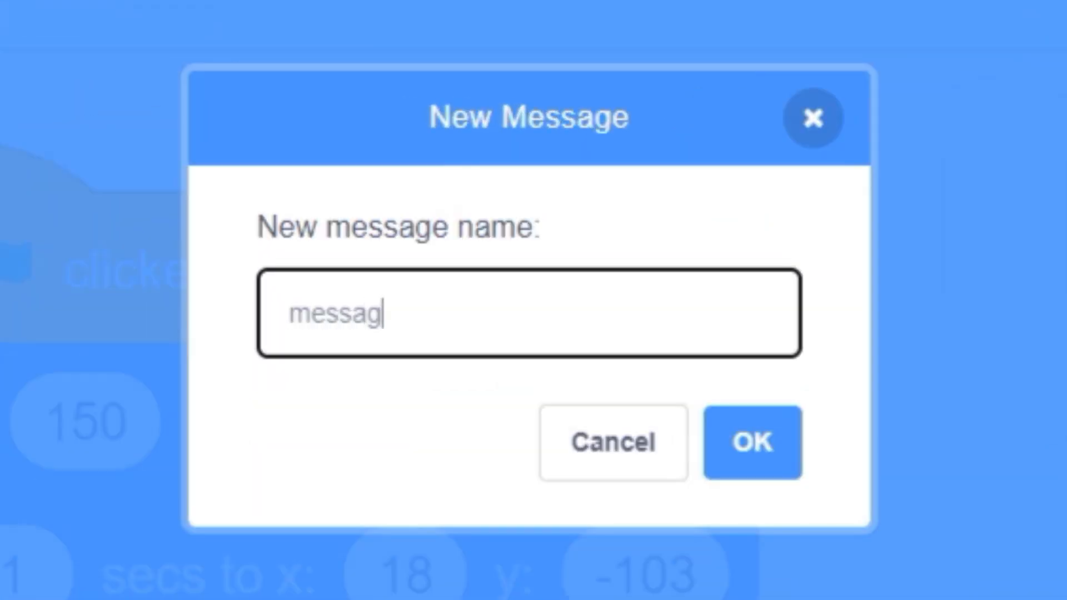
Step: Choose New message in the broadcast block's dropdown to name a new message
click(752, 442)
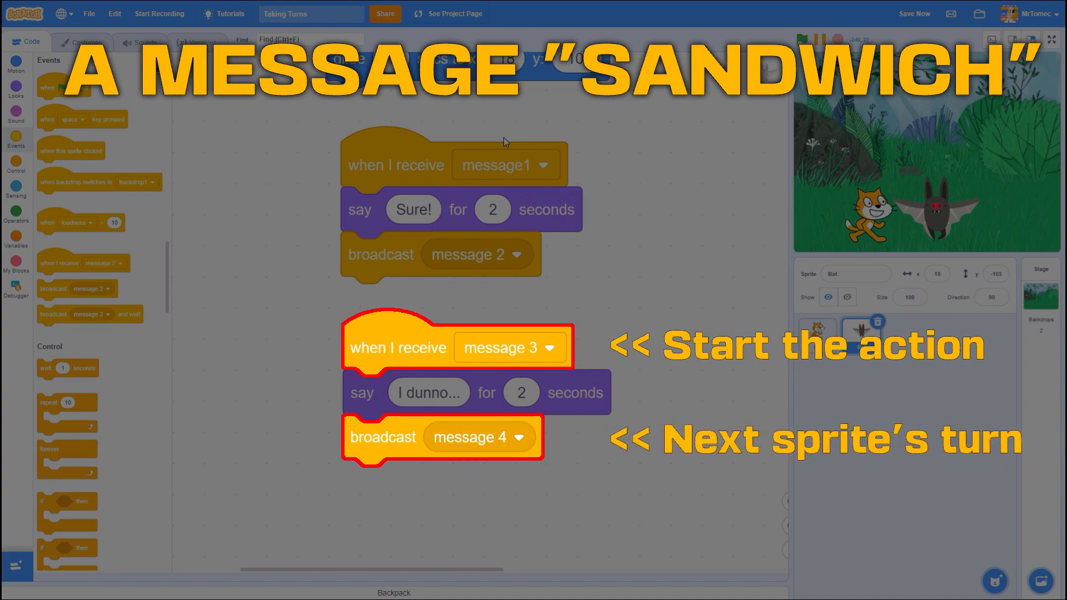